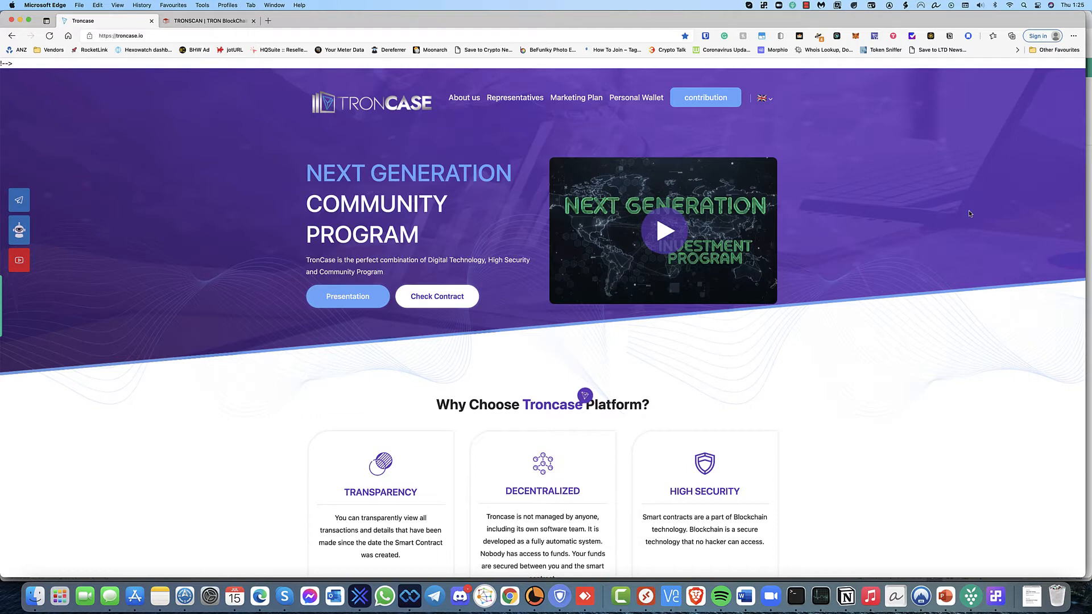
mouse_move(671, 3)
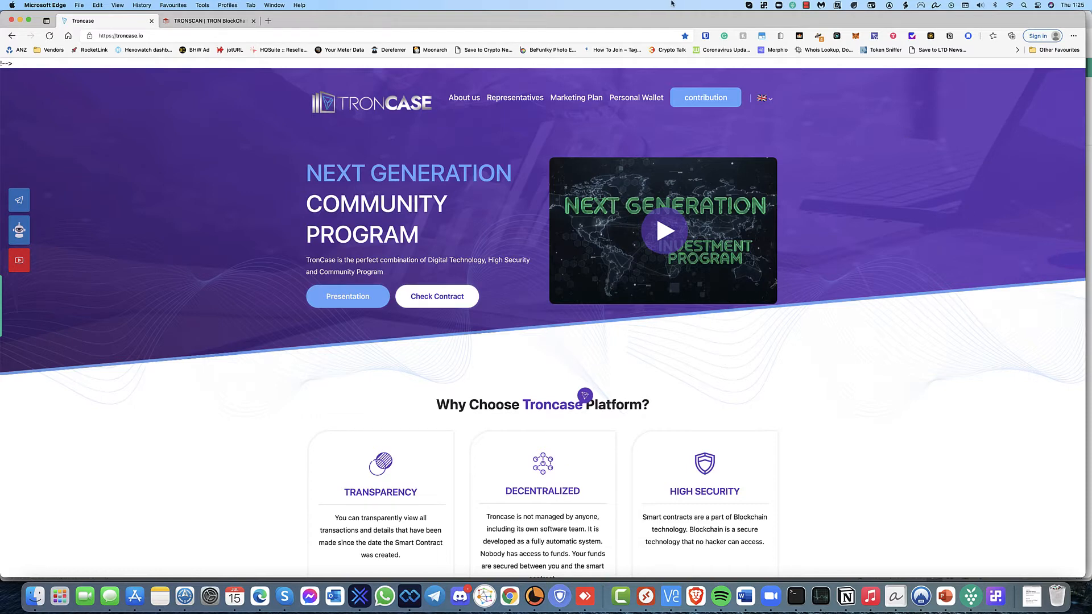
Step: Switch to the TRONSCAN tab showing the Troncase contract with 0 TRX balance
left_click(207, 21)
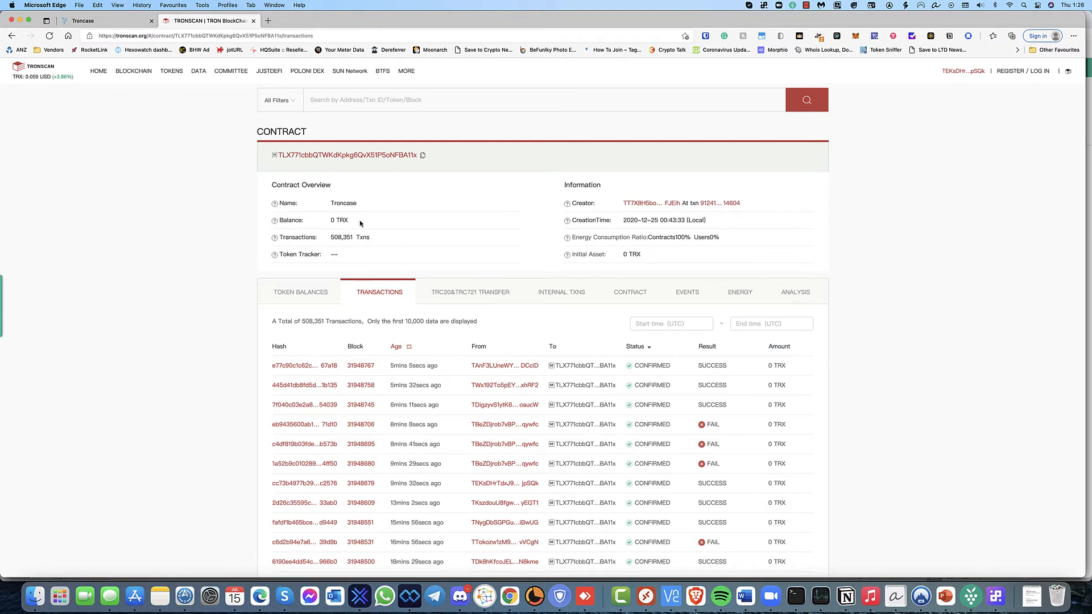
Step: Review the contract's transaction list with its FAIL results, then return to the Troncase homepage
scroll("down", 3)
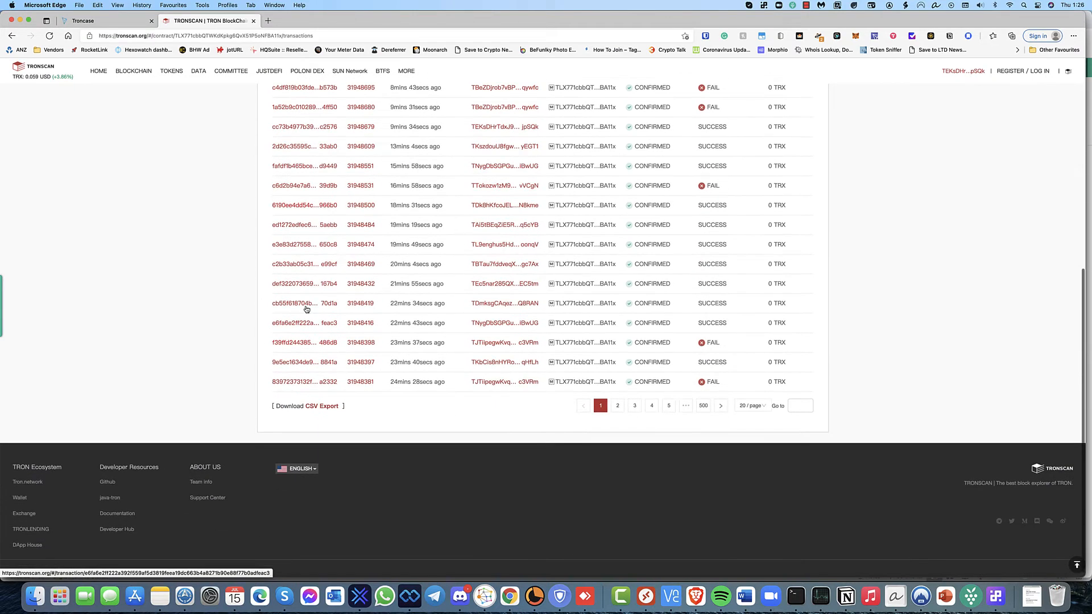
scroll("up", 3)
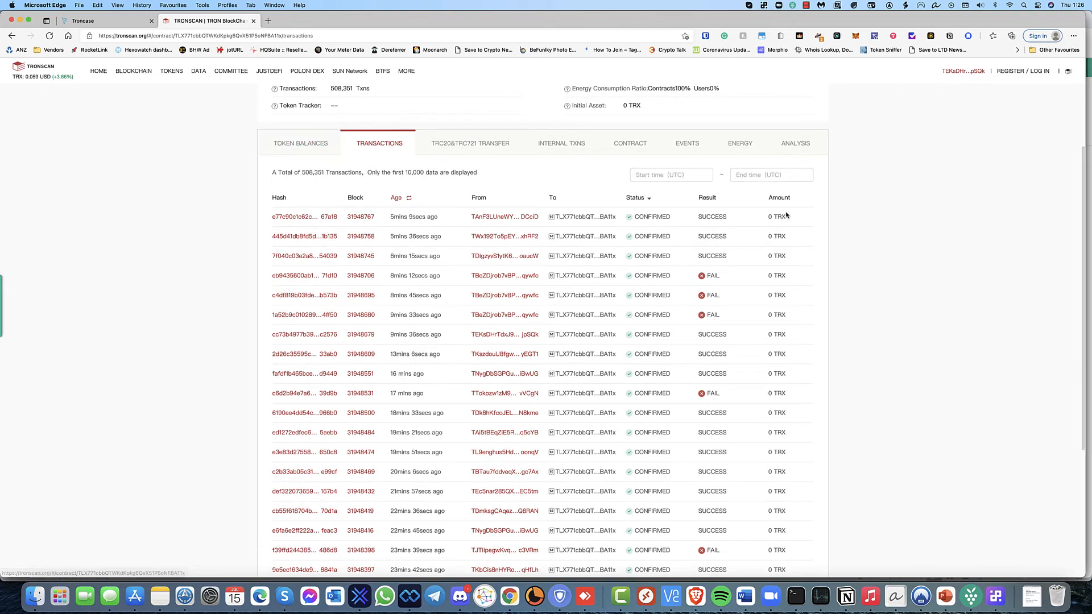
scroll("down", 3)
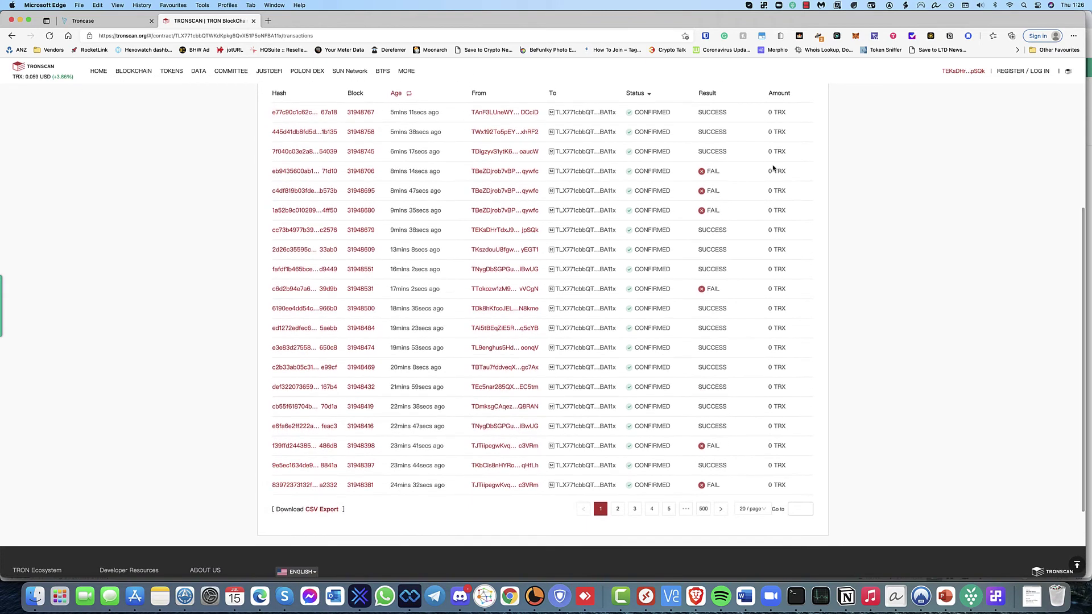
scroll("up", 3)
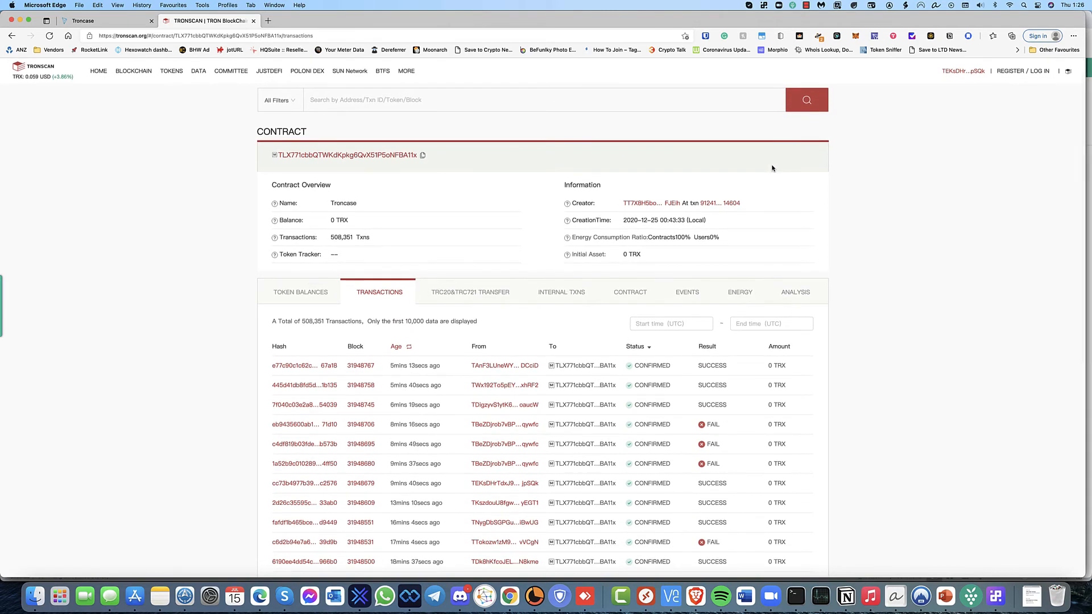
mouse_move(761, 172)
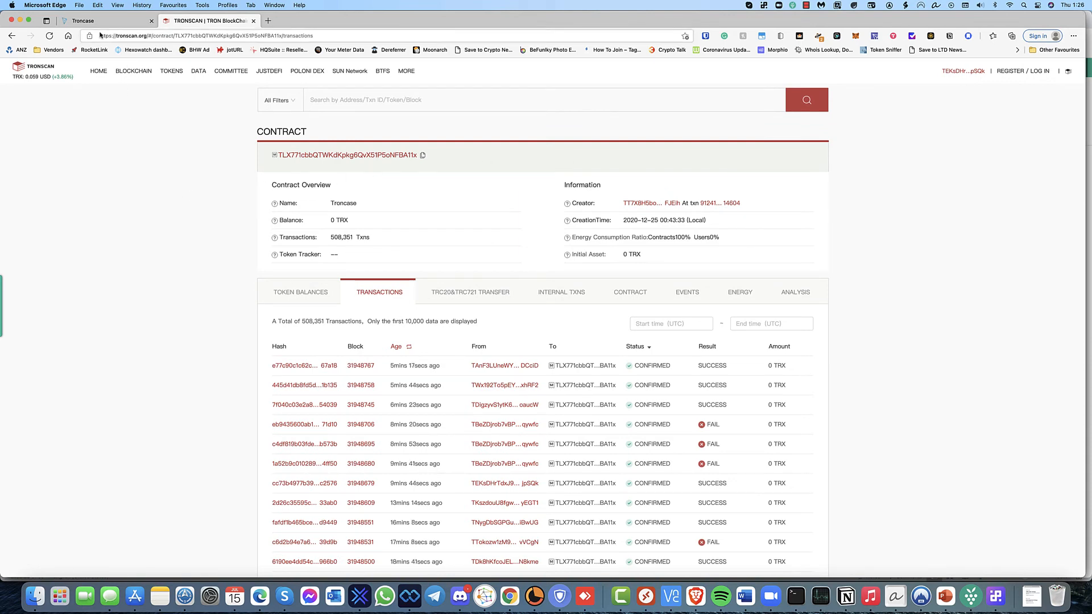
left_click(108, 20)
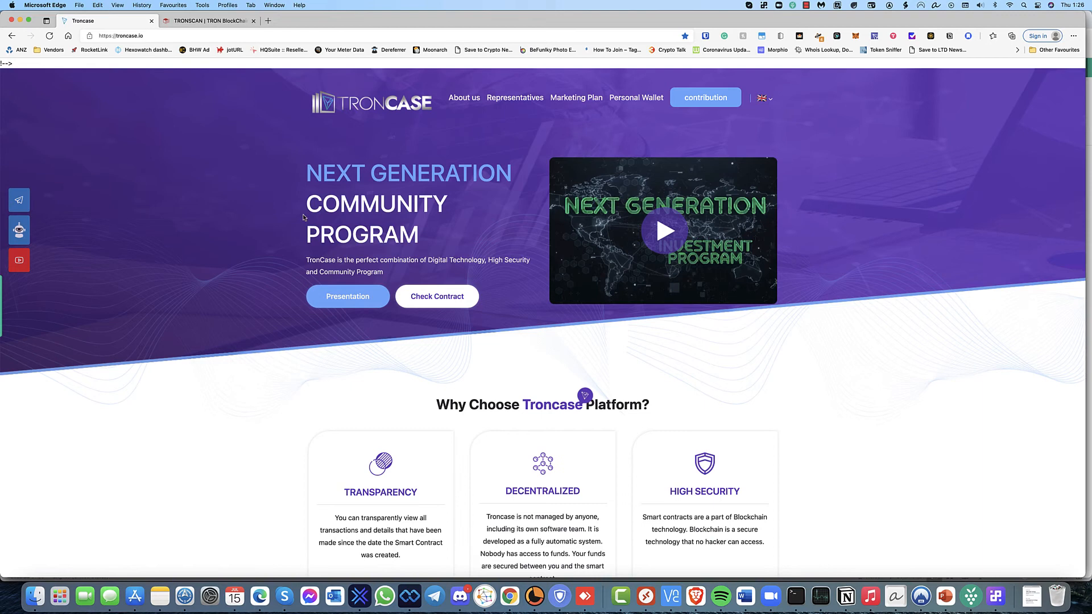
mouse_move(603, 426)
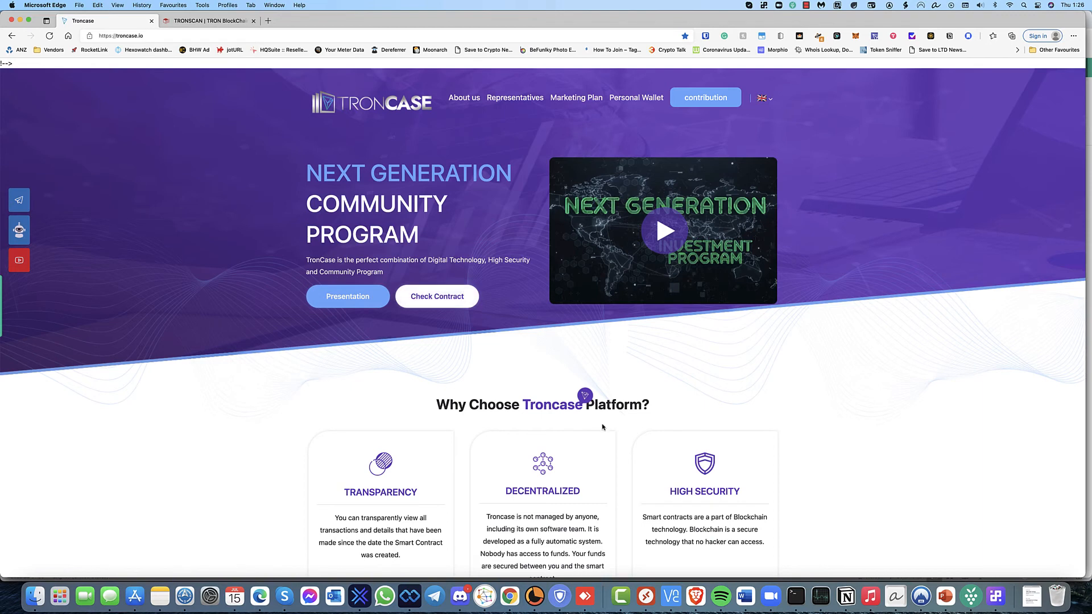